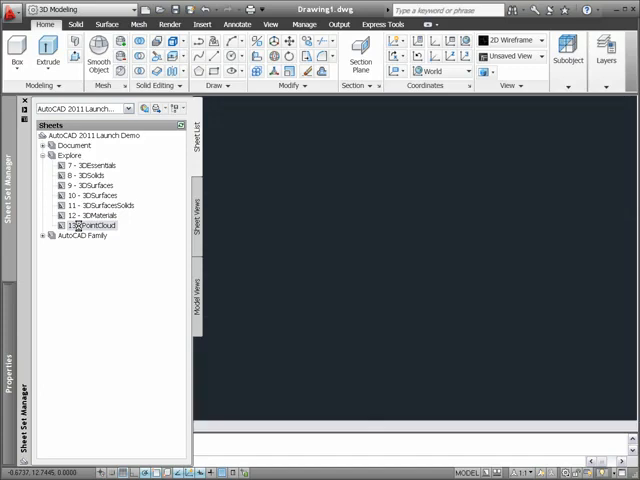
Step: Open the 13 - PointCloud sheet as PointCloud.dwg from the Sheet Set Manager
{"action": "double_click", "coordinate": [88, 225]}
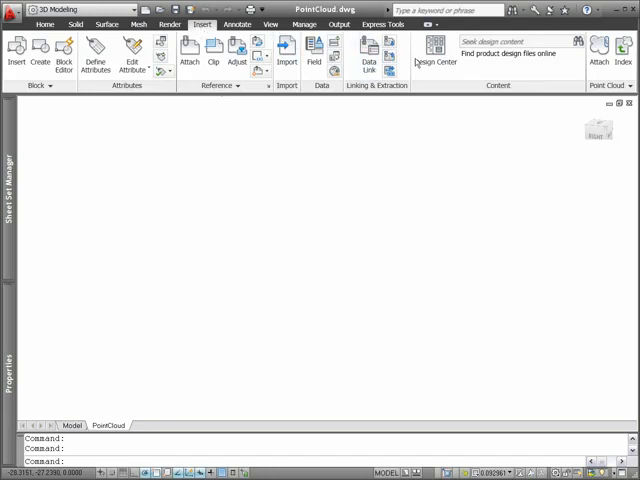
Step: Attach the Mandalay.pcg point cloud at the origin, scale 1, rotated 5 degrees
{"action": "left_click", "coordinate": [601, 48]}
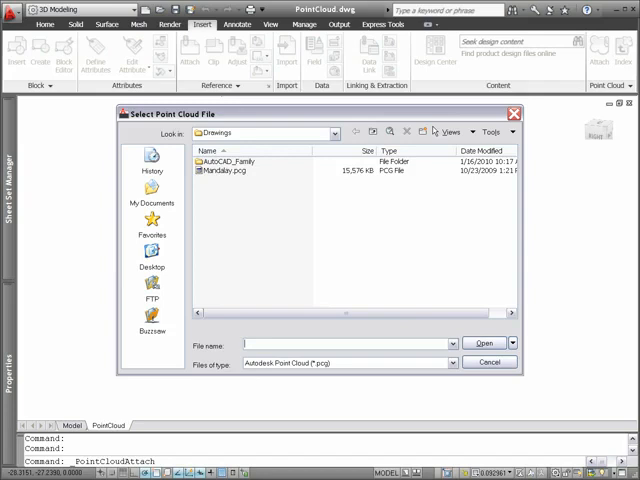
{"action": "left_click", "coordinate": [223, 169]}
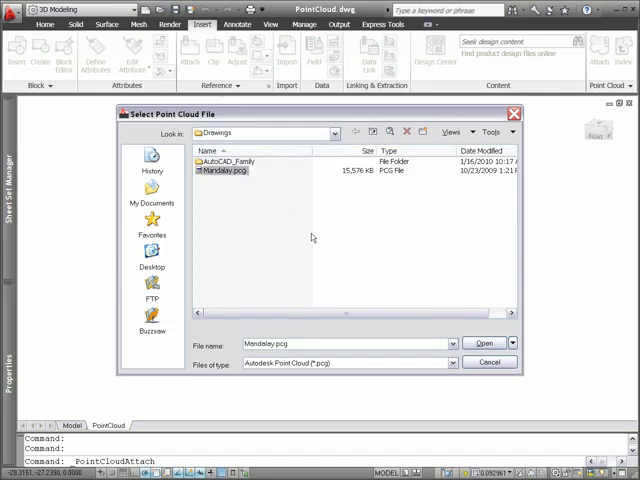
{"action": "left_click", "coordinate": [484, 343]}
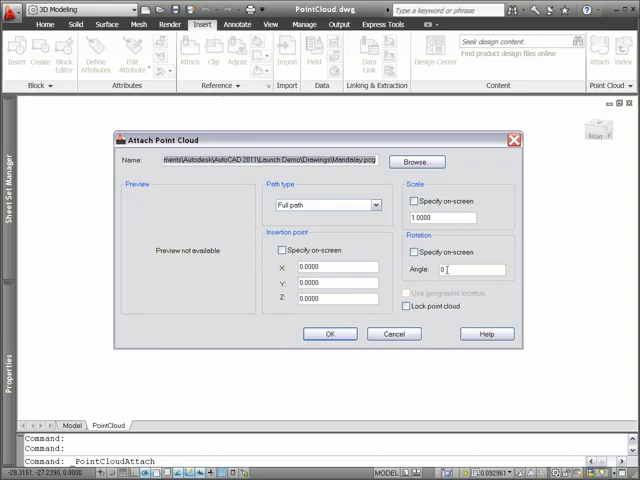
{"action": "type", "text": "5"}
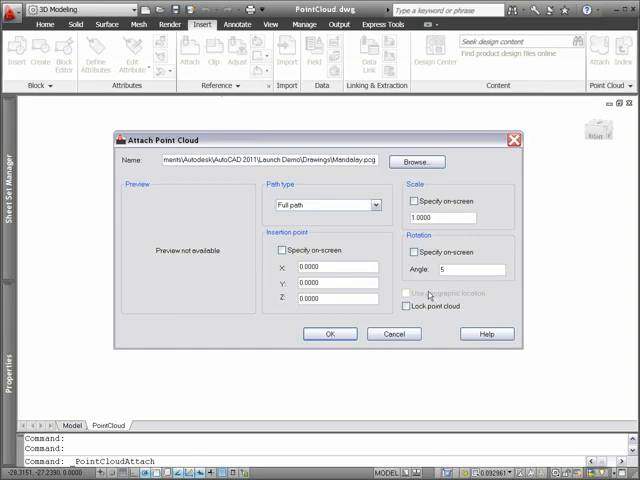
{"action": "left_click", "coordinate": [330, 333]}
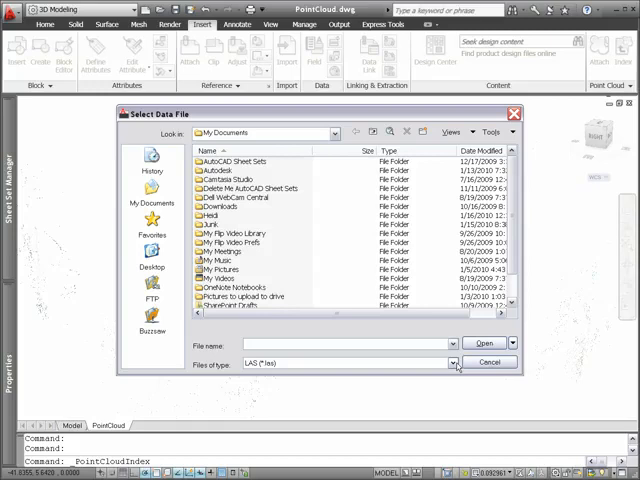
Step: Check the scan file formats available for indexing and dismiss the indexing dialog
{"action": "left_click", "coordinate": [452, 362]}
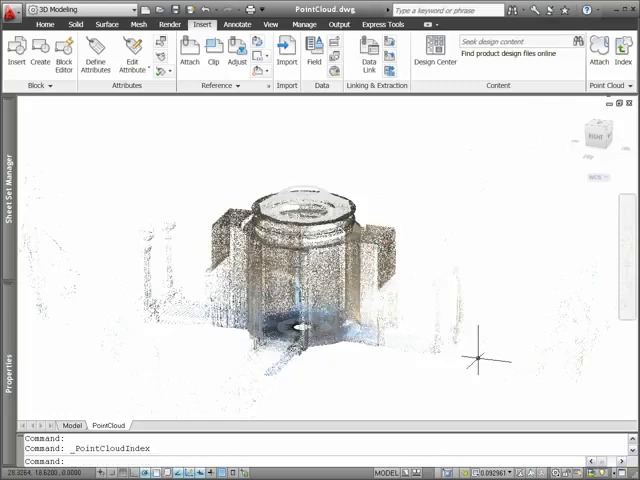
{"action": "mouse_move", "coordinate": [535, 232]}
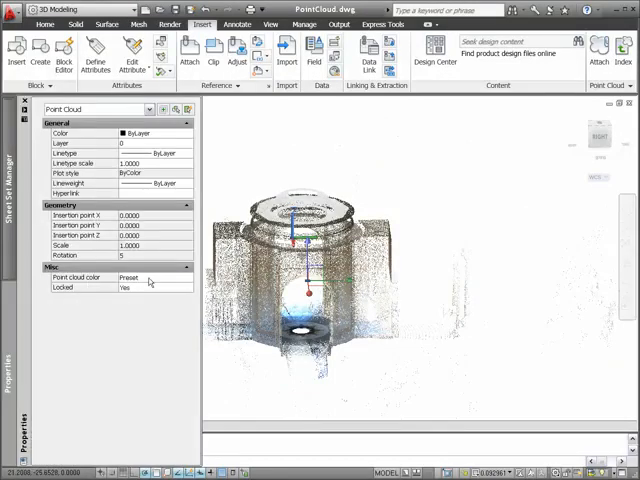
Step: Set the Mandalay point cloud's colour to Blue, then bring up the Object Snap options
{"action": "left_click", "coordinate": [186, 277]}
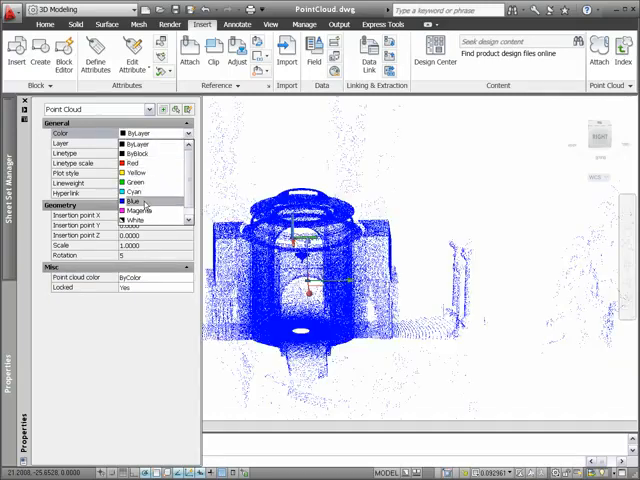
{"action": "right_click", "coordinate": [161, 473]}
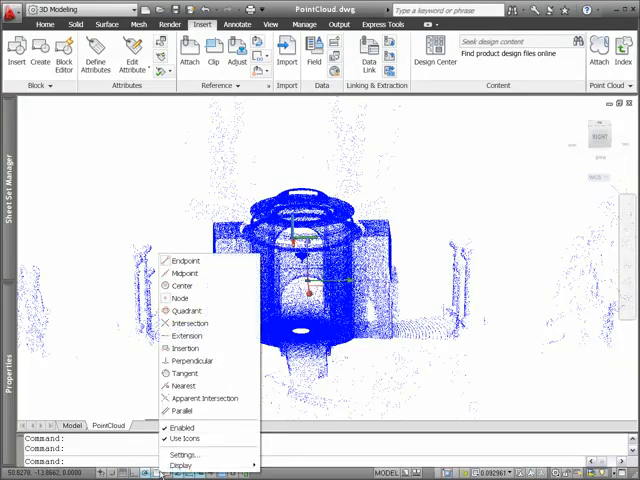